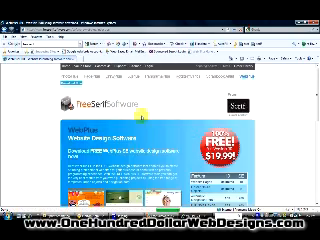
- Scroll down the start screen to reach the Start New Site option
scroll("down", 3)
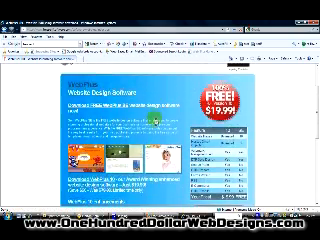
scroll("down", 3)
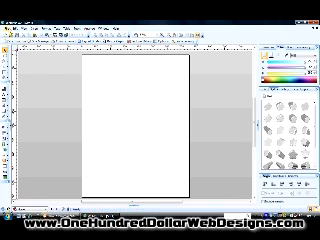
left_click(12, 28)
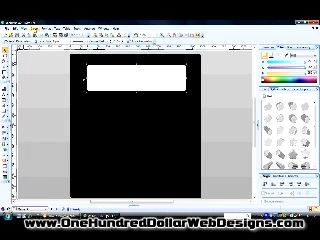
- Start inserting a picture onto the page from the Insert menu
left_click(18, 26)
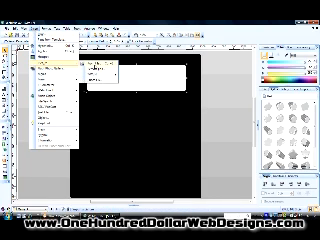